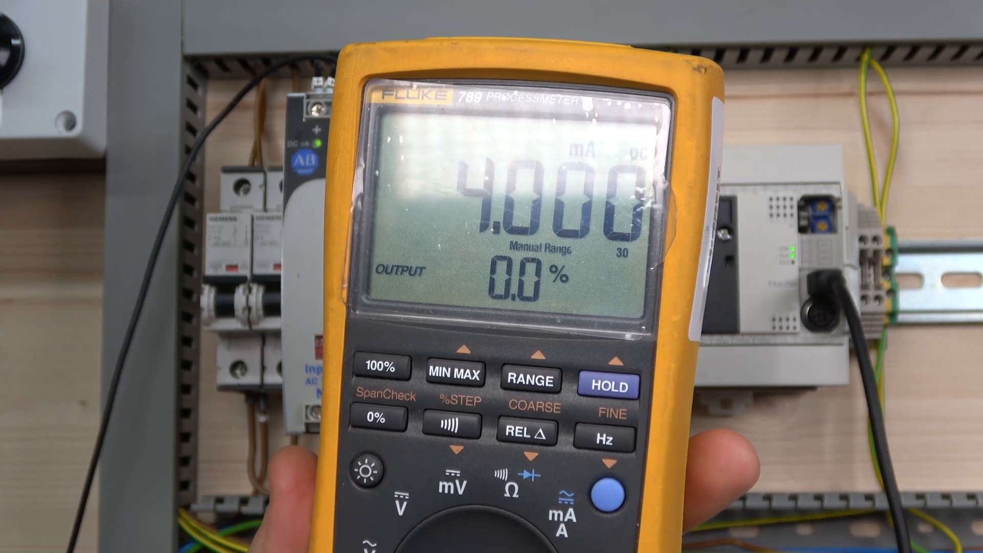
click(450, 425)
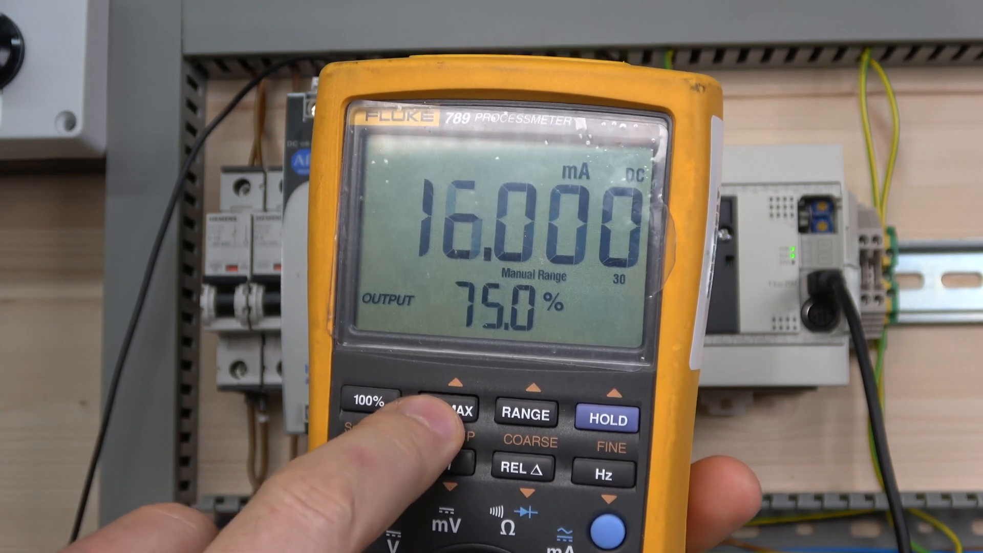
click(369, 471)
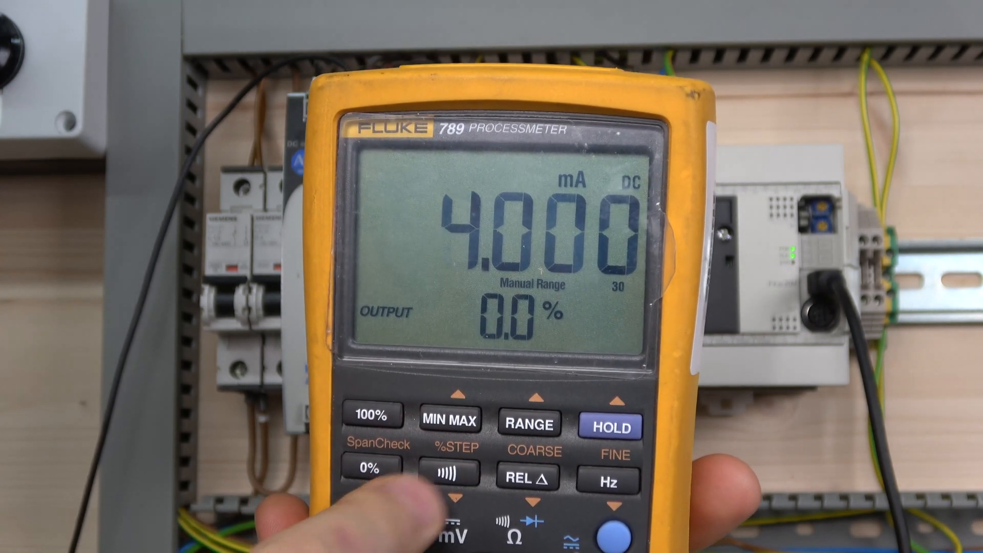